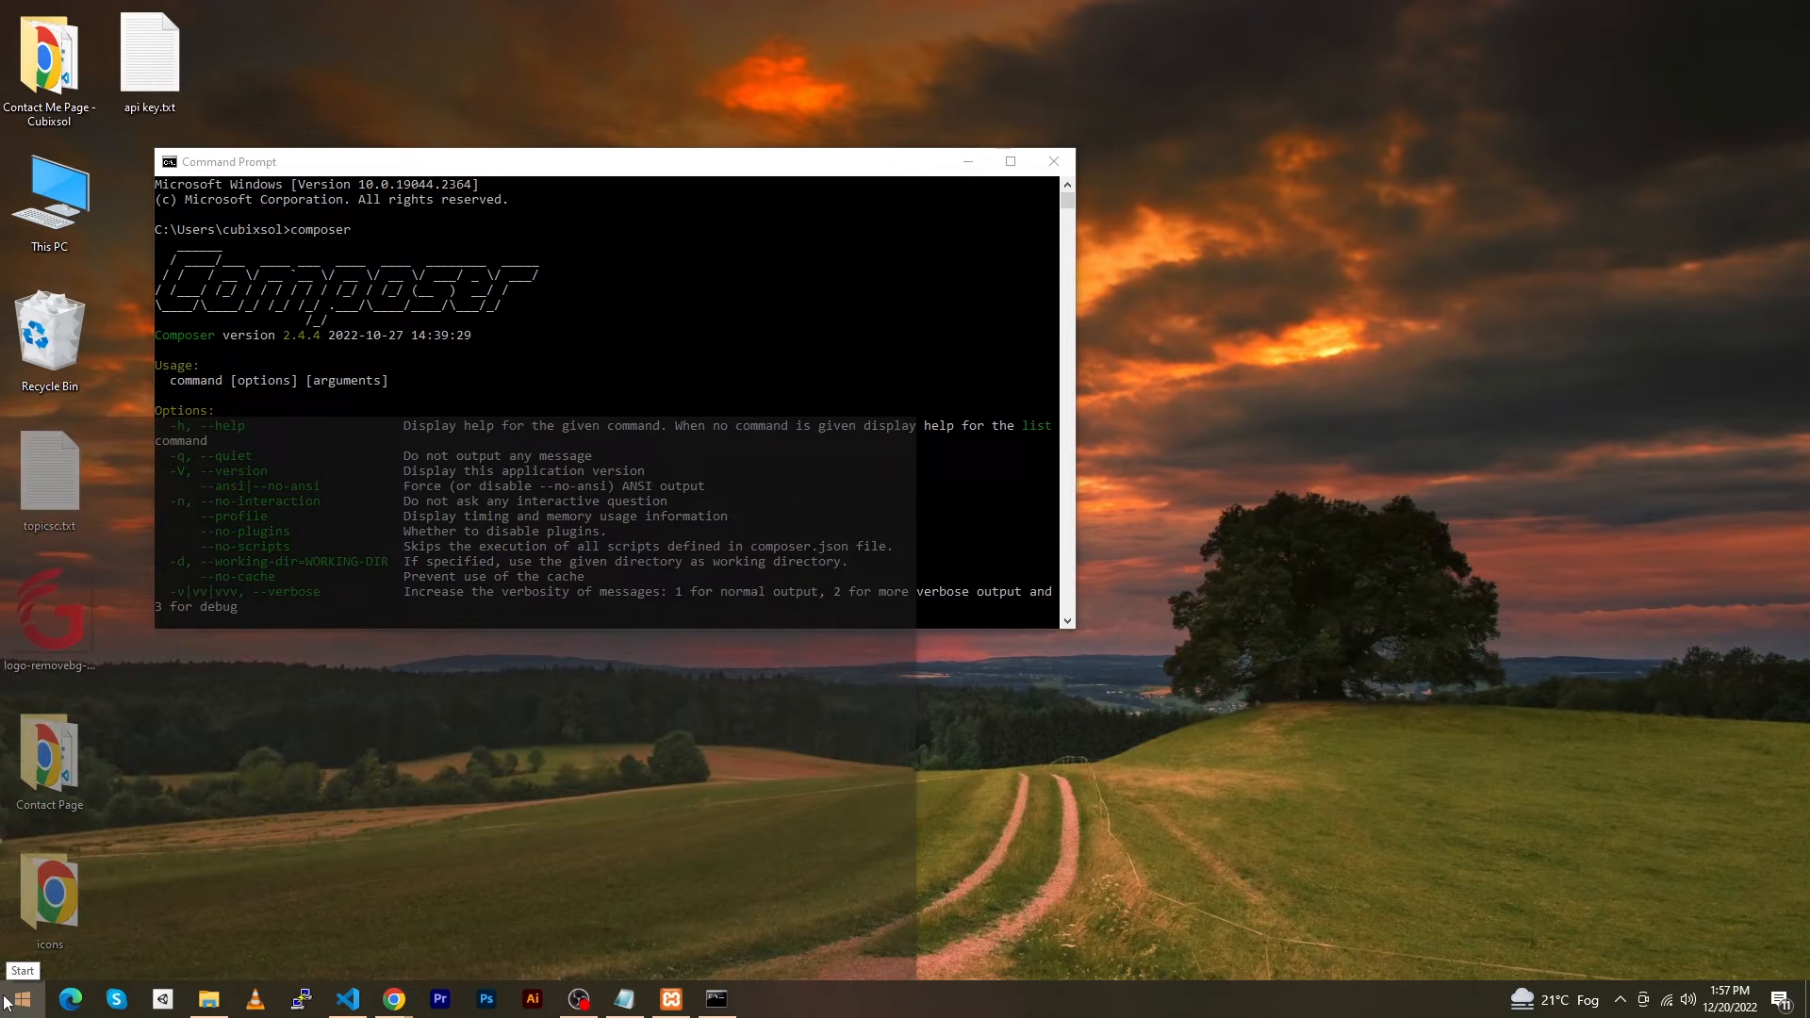
- Search the Start menu for 'control' to bring up Control Panel
left_click(16, 999)
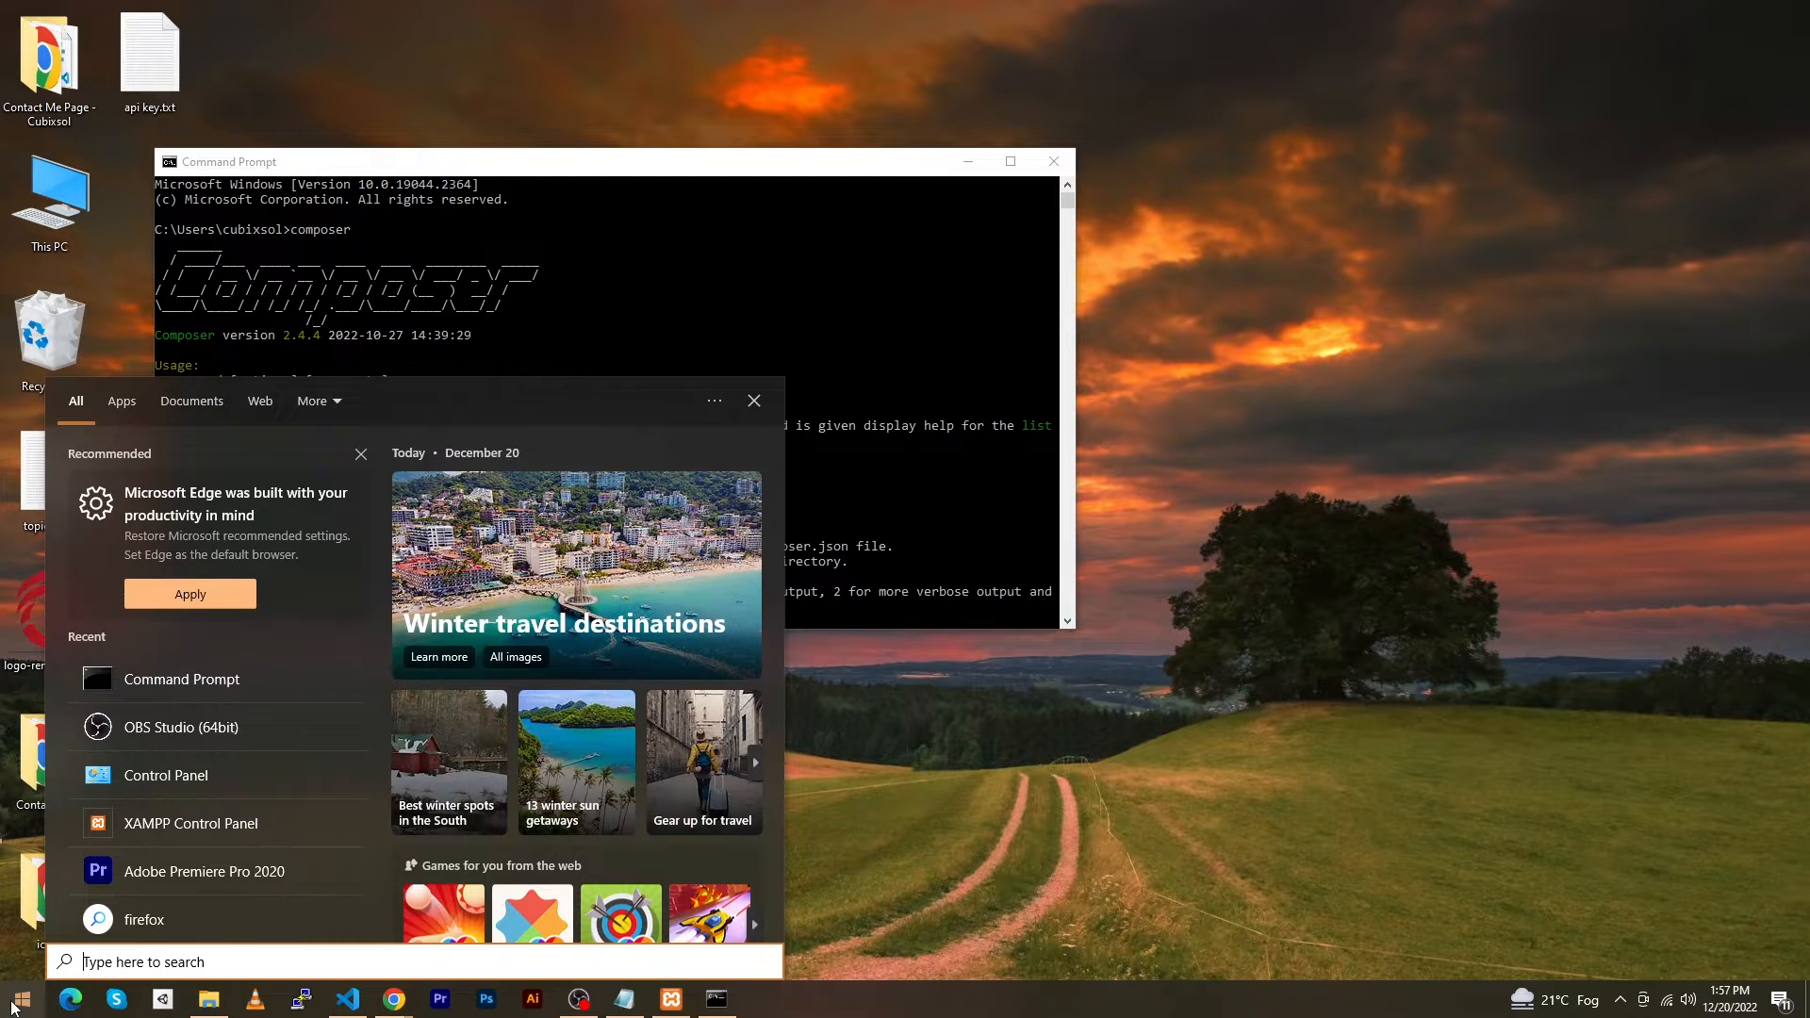
type("control")
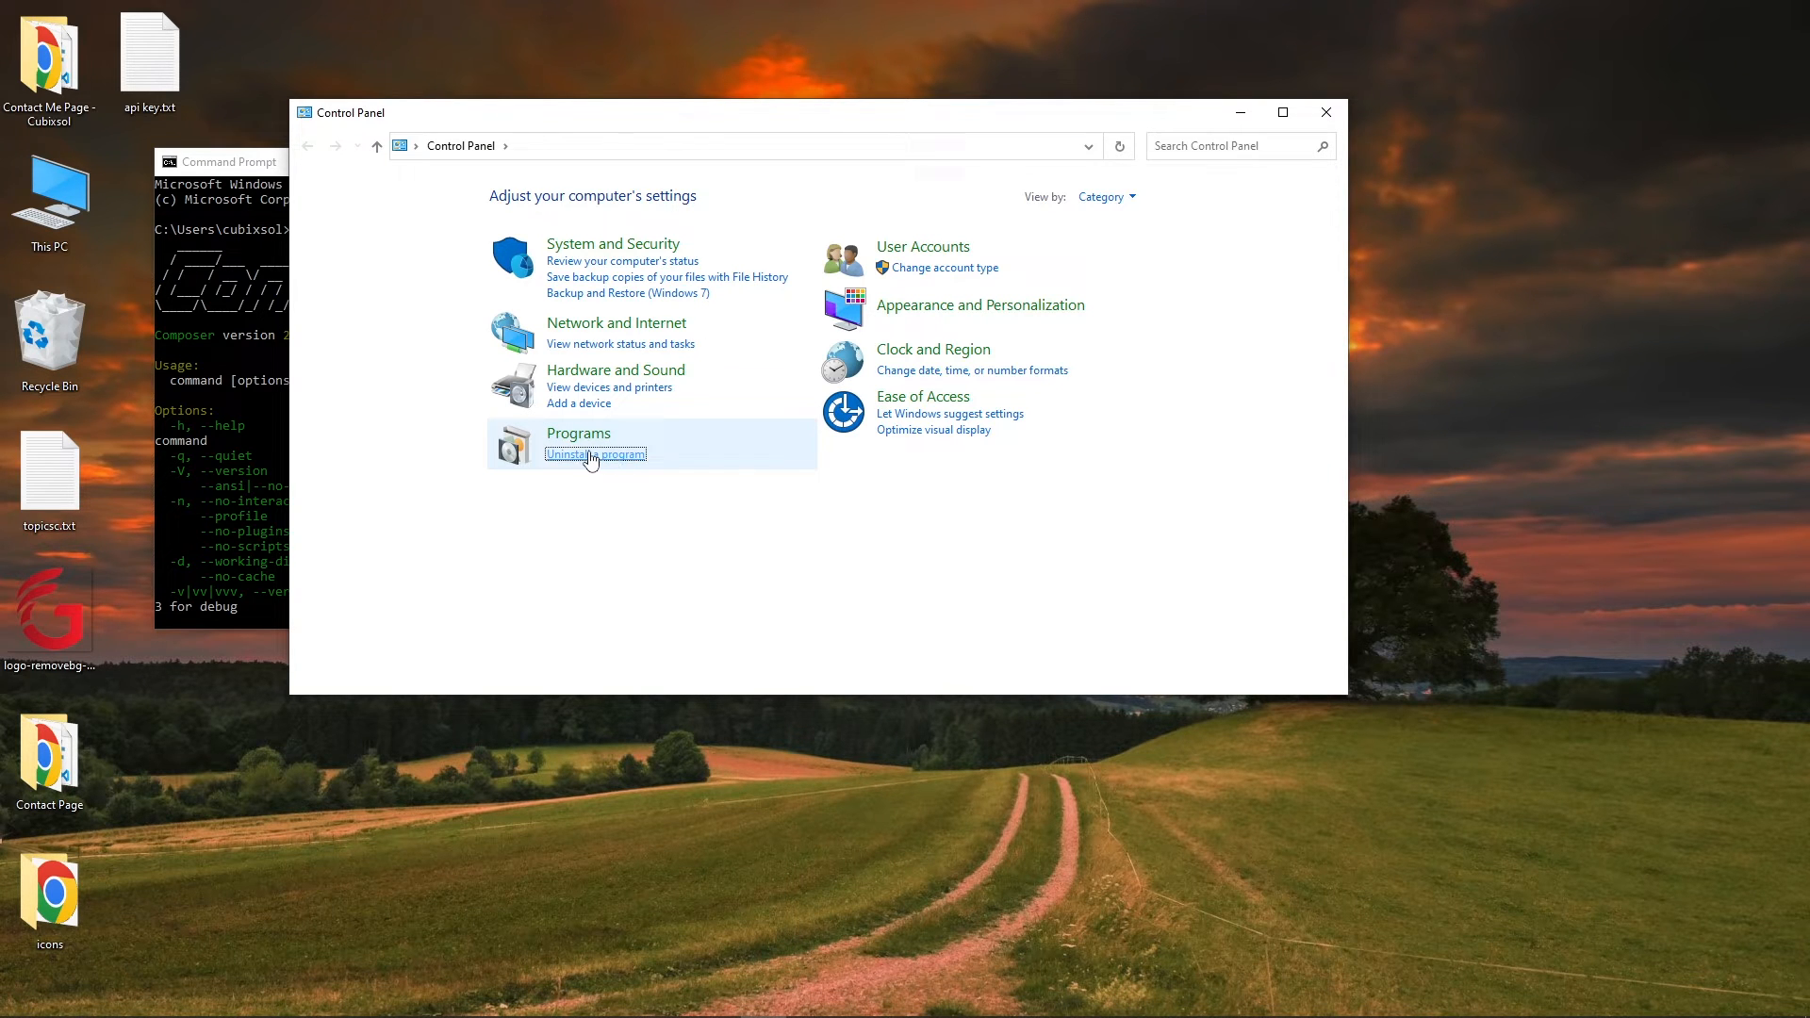
- Open 'Uninstall a program' and select Composer - PHP Dependency Manager
left_click(596, 453)
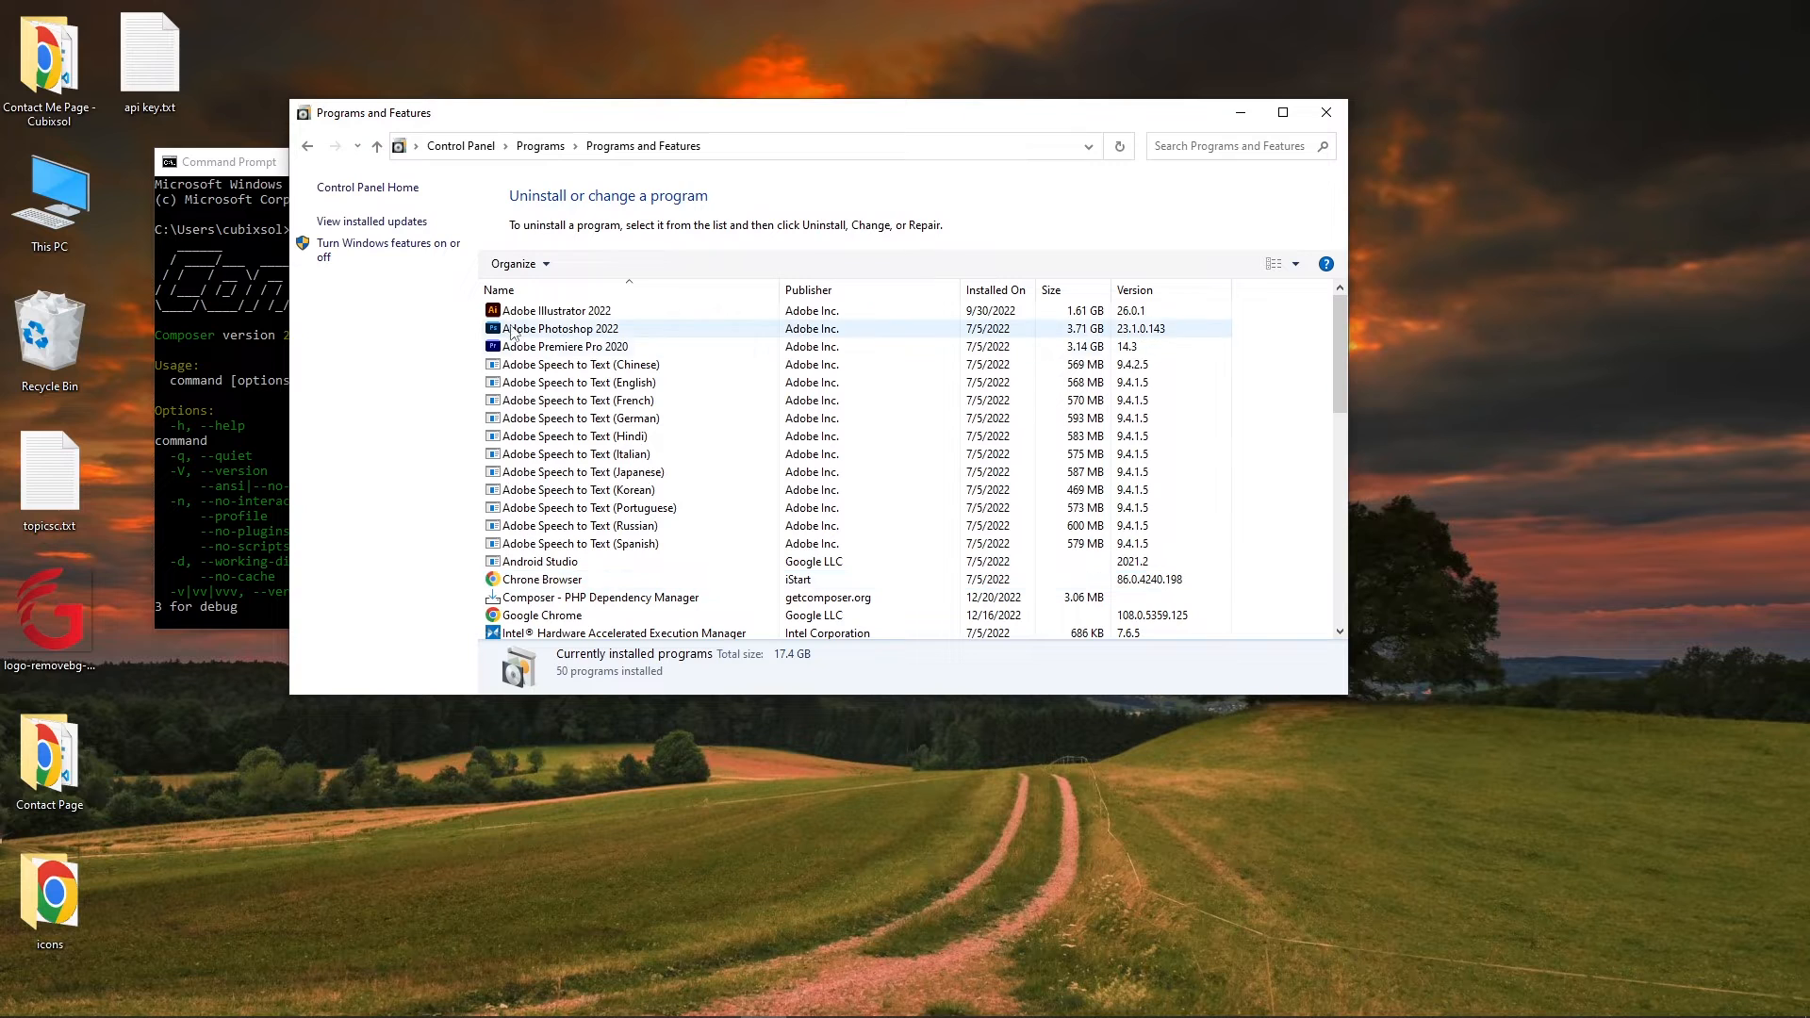
left_click(576, 418)
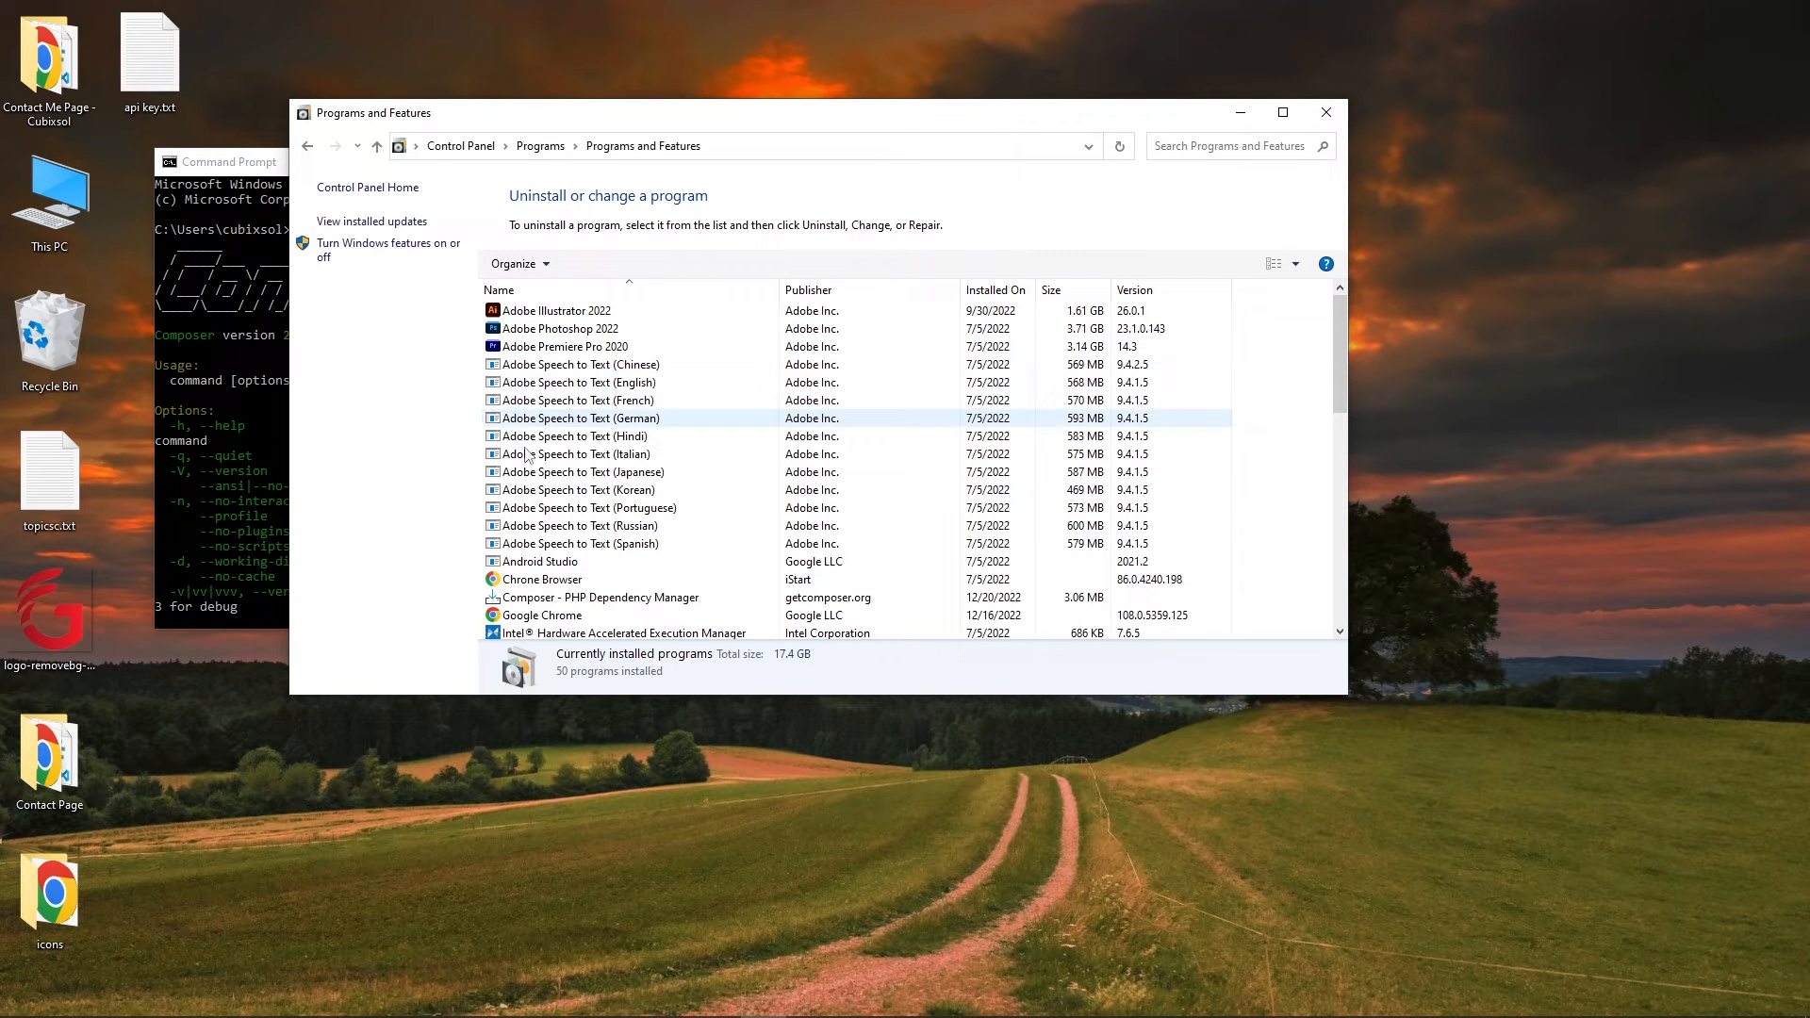
left_click(600, 597)
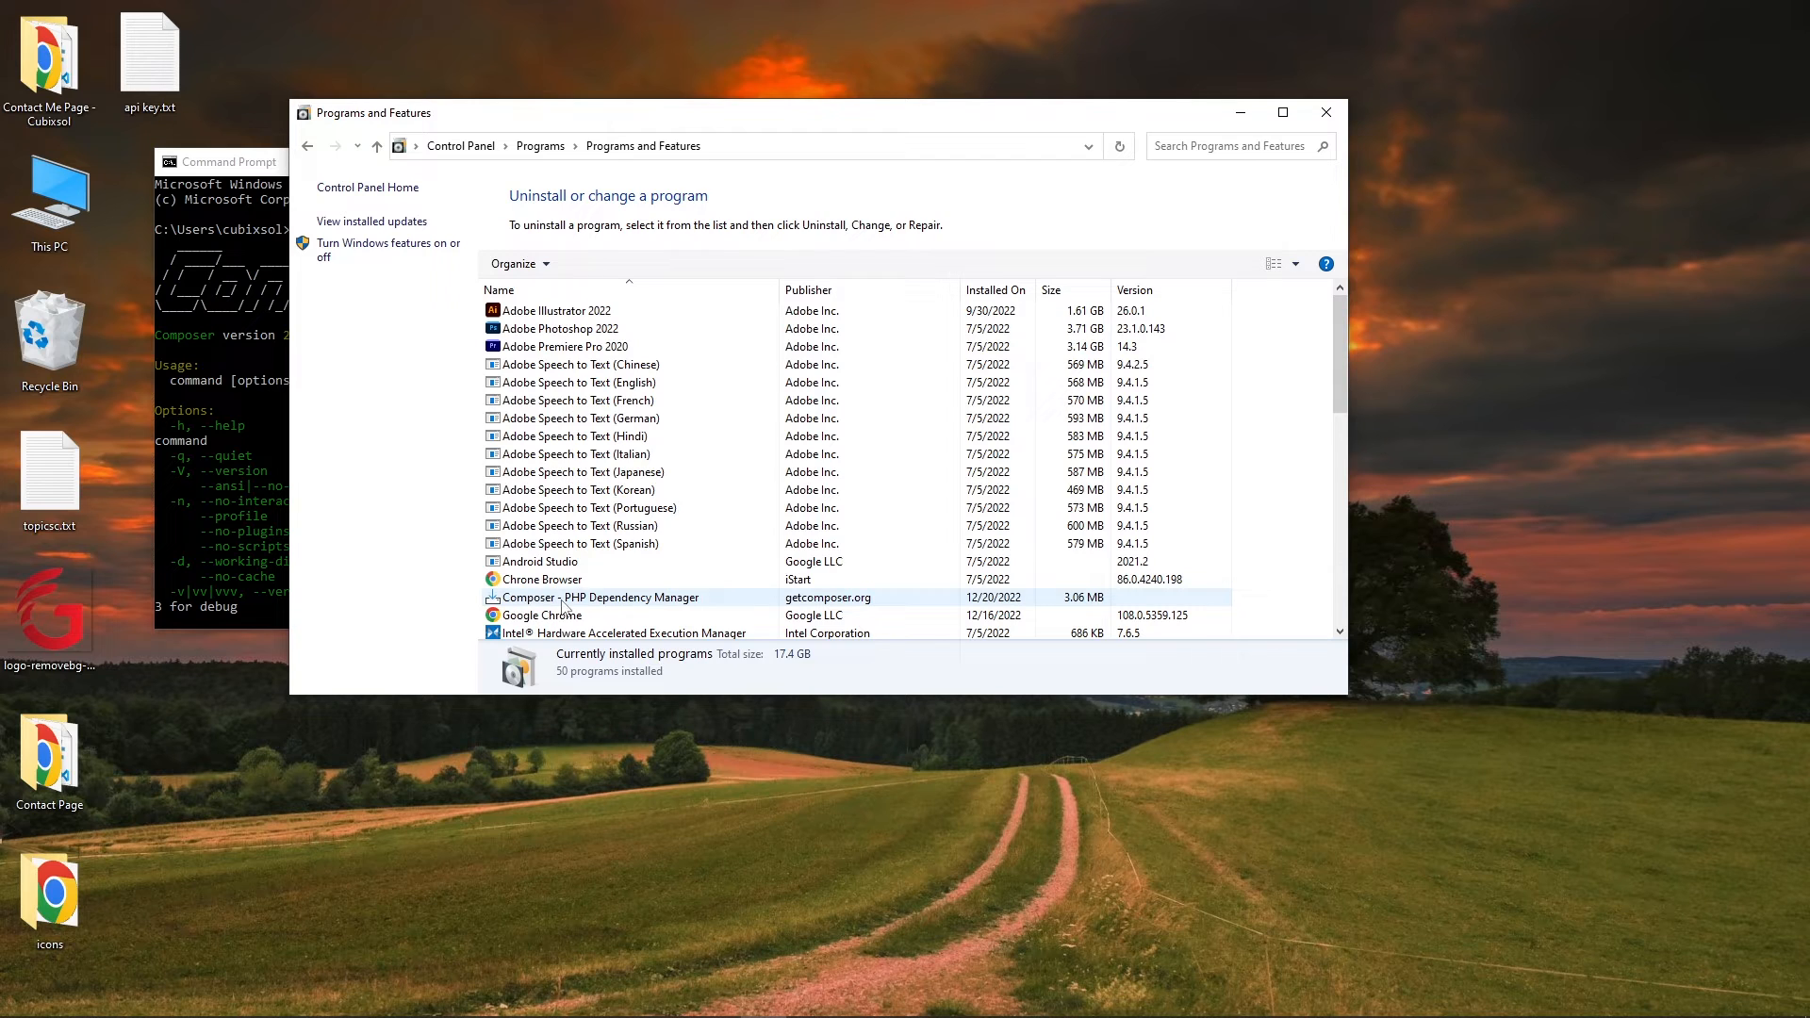
mouse_move(502, 608)
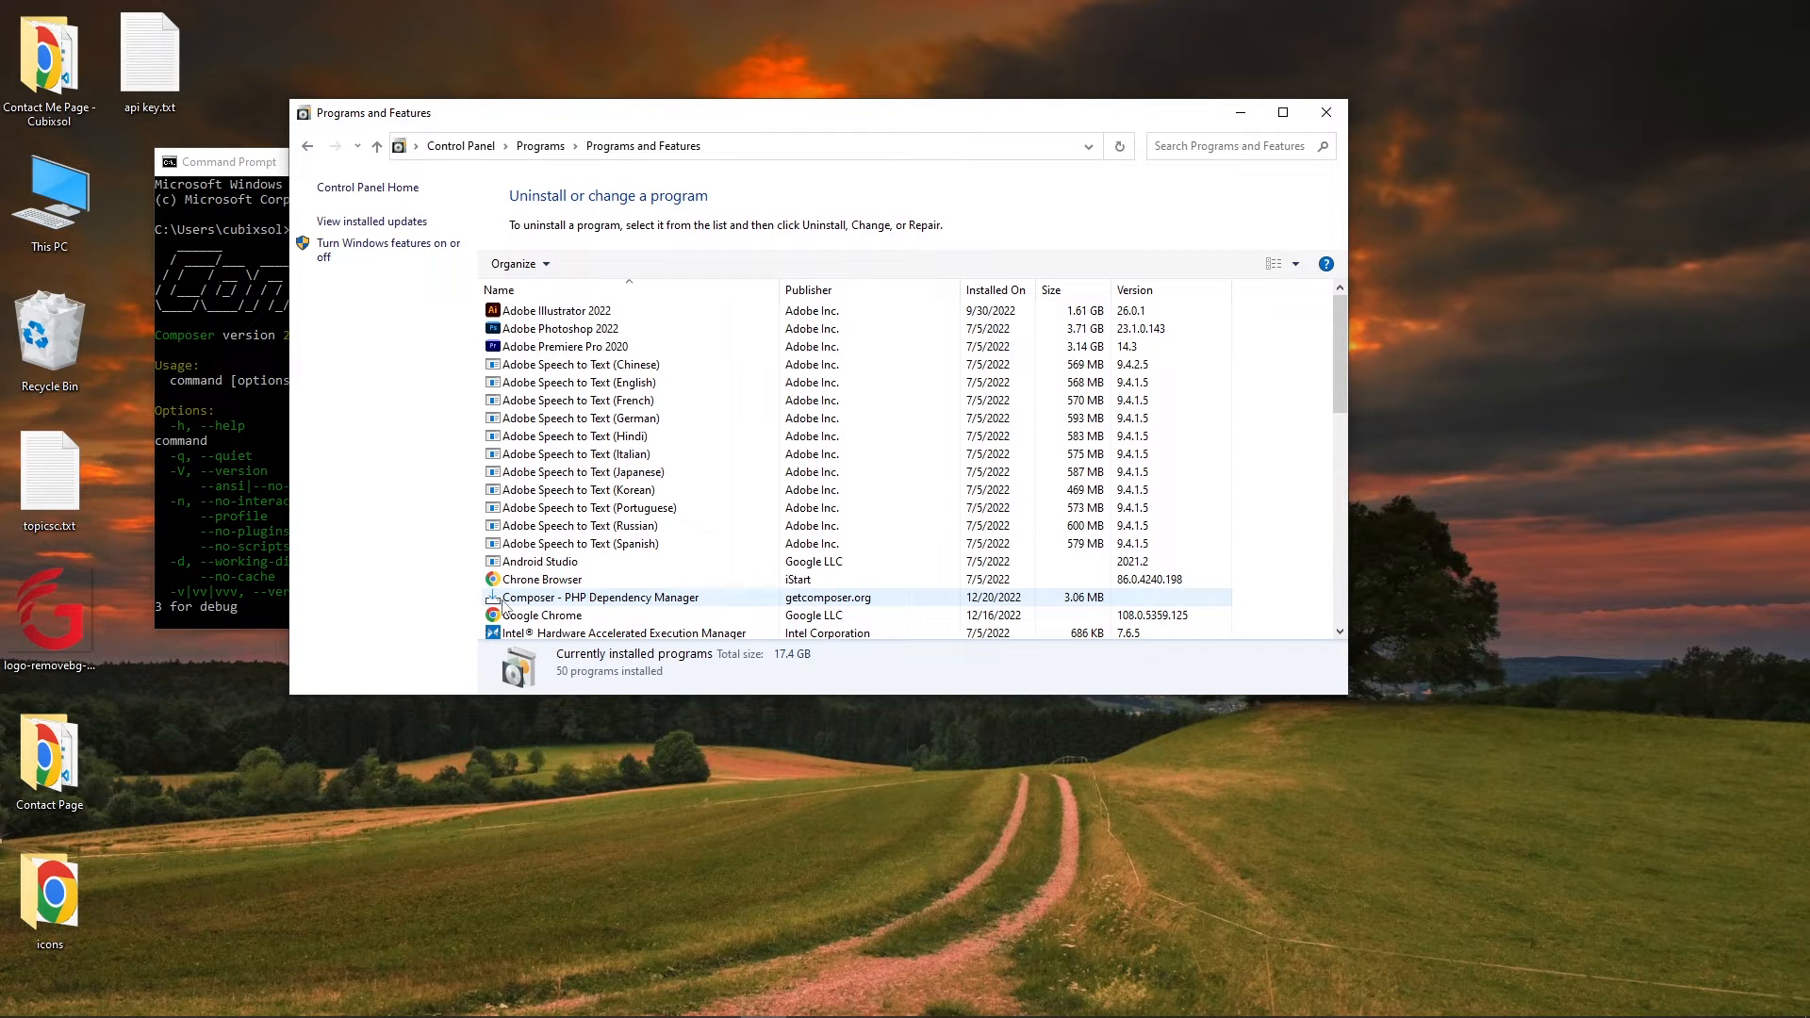
left_click(601, 597)
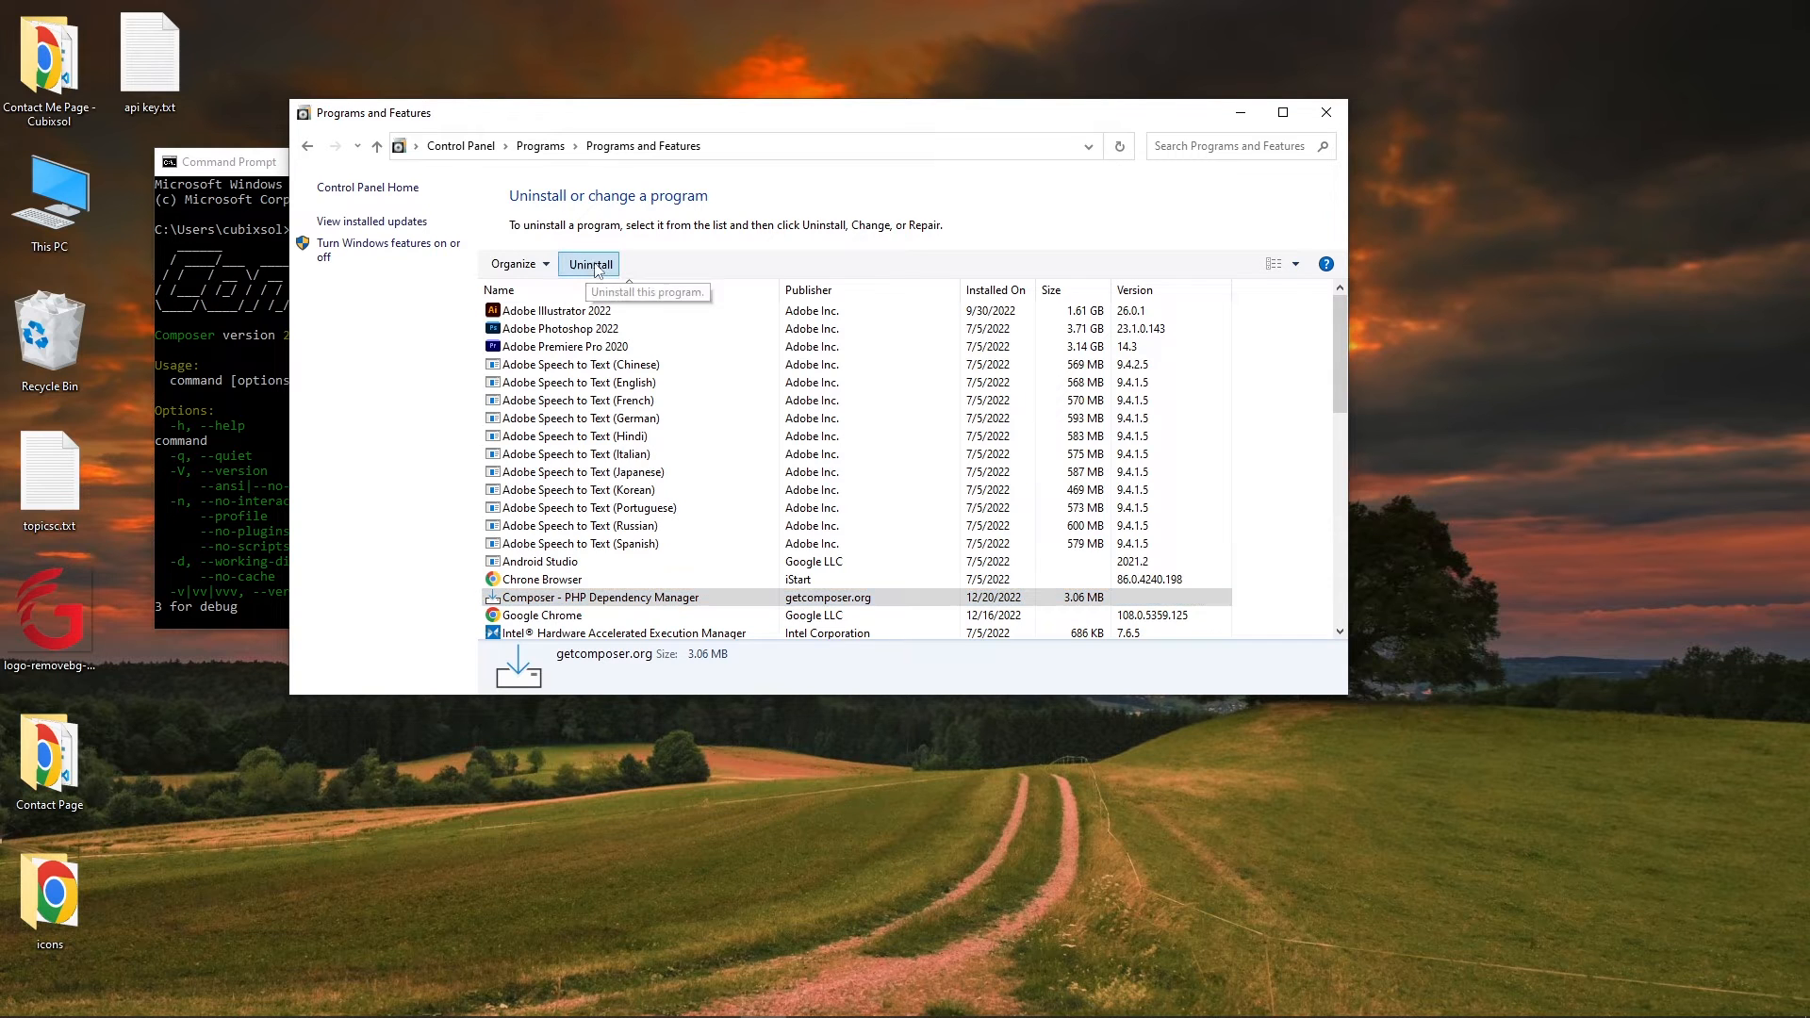
- Uninstall Composer, confirming removal and deleting its cache and config user data
left_click(588, 263)
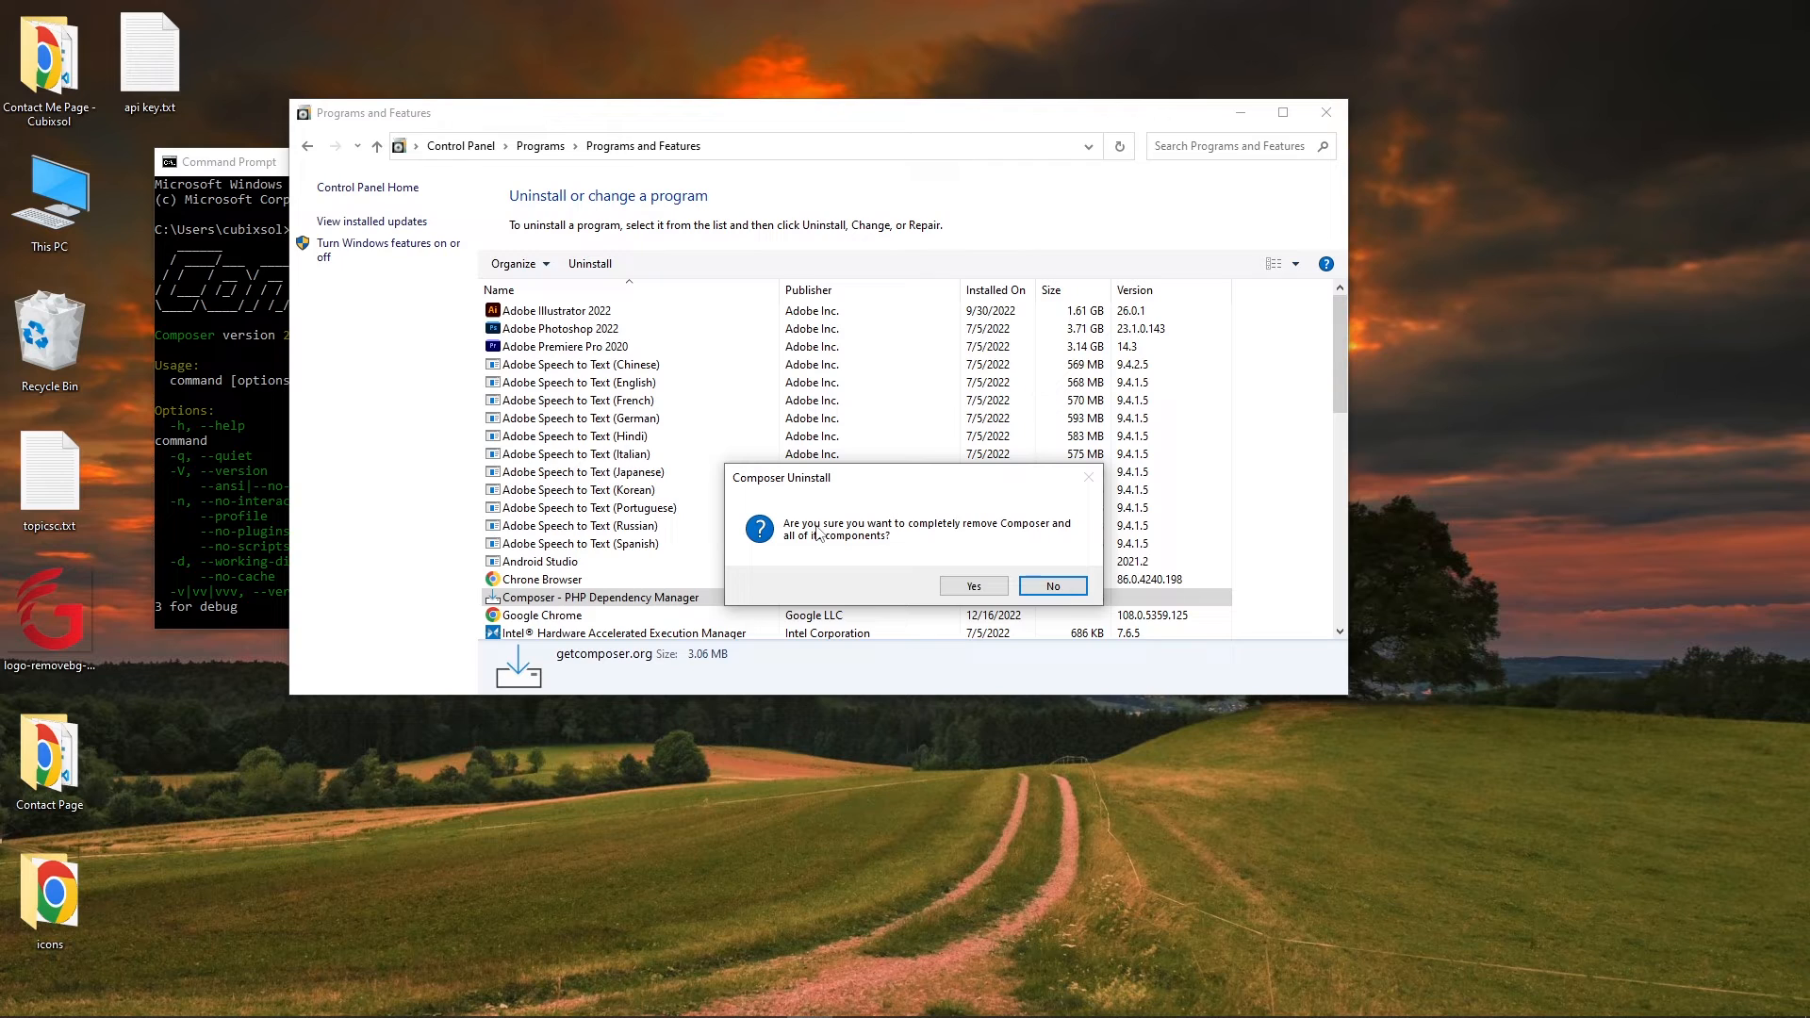
mouse_move(1007, 538)
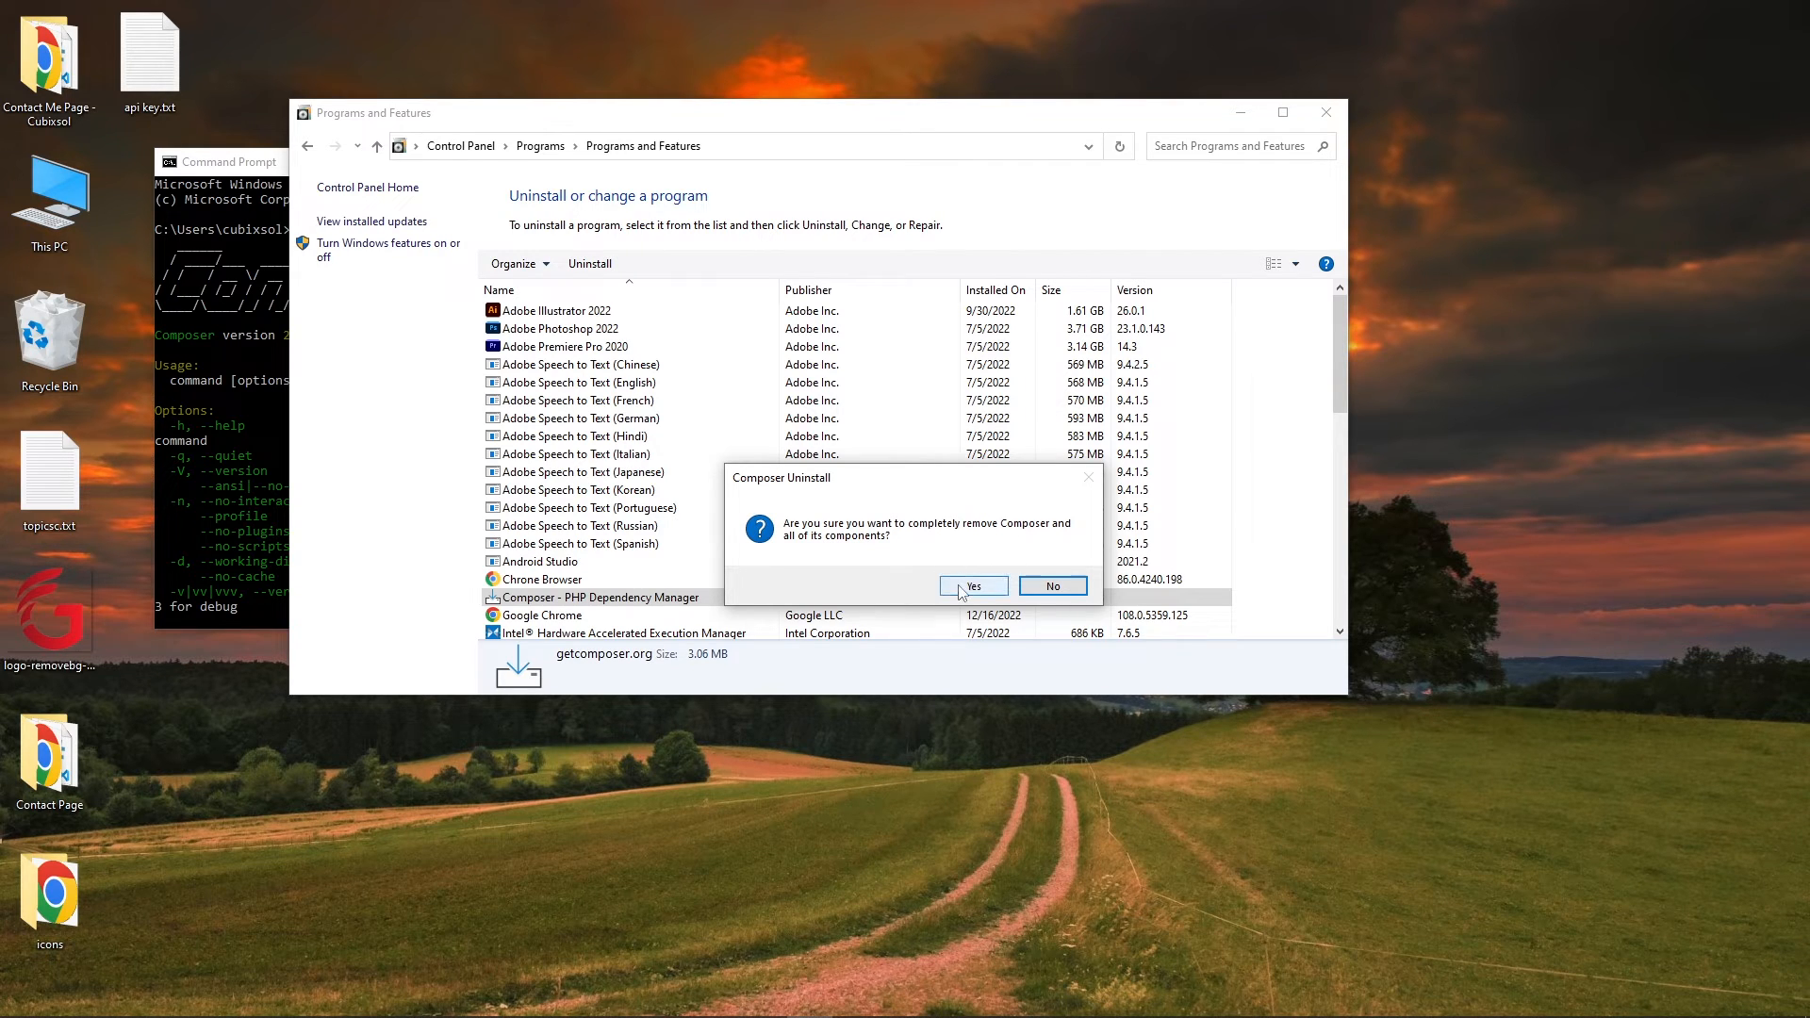
left_click(972, 586)
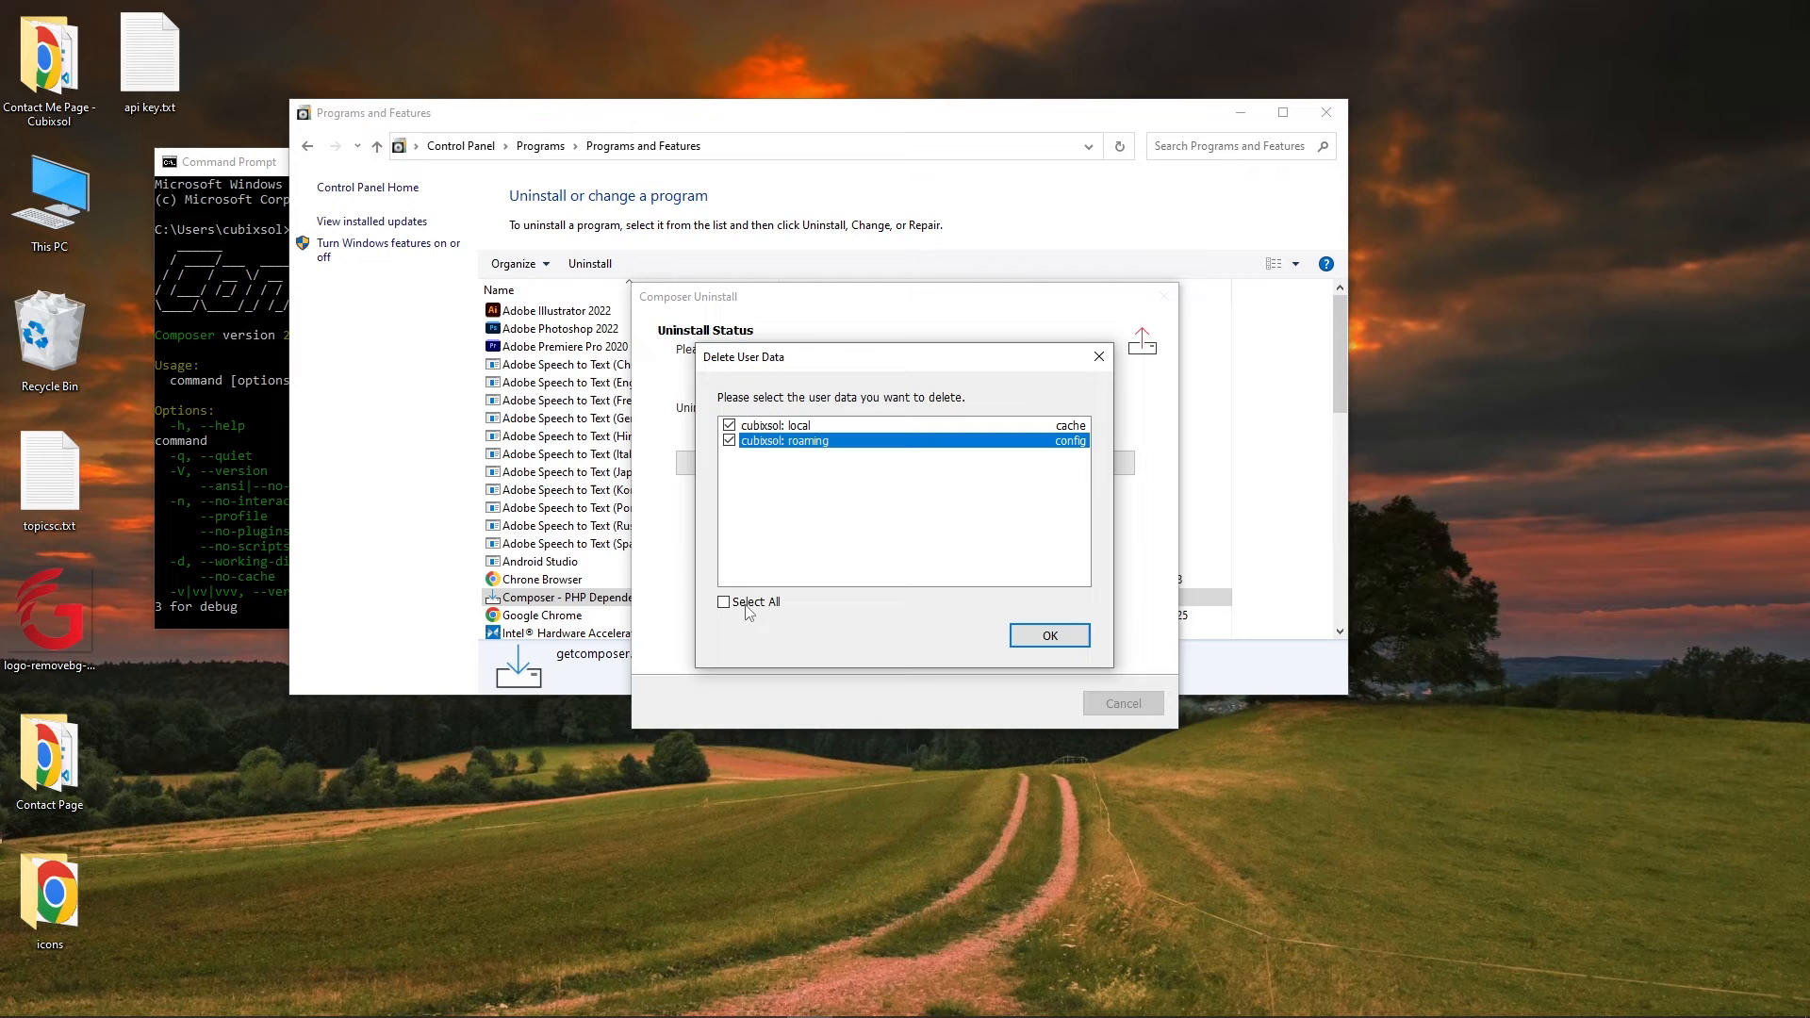
left_click(1047, 634)
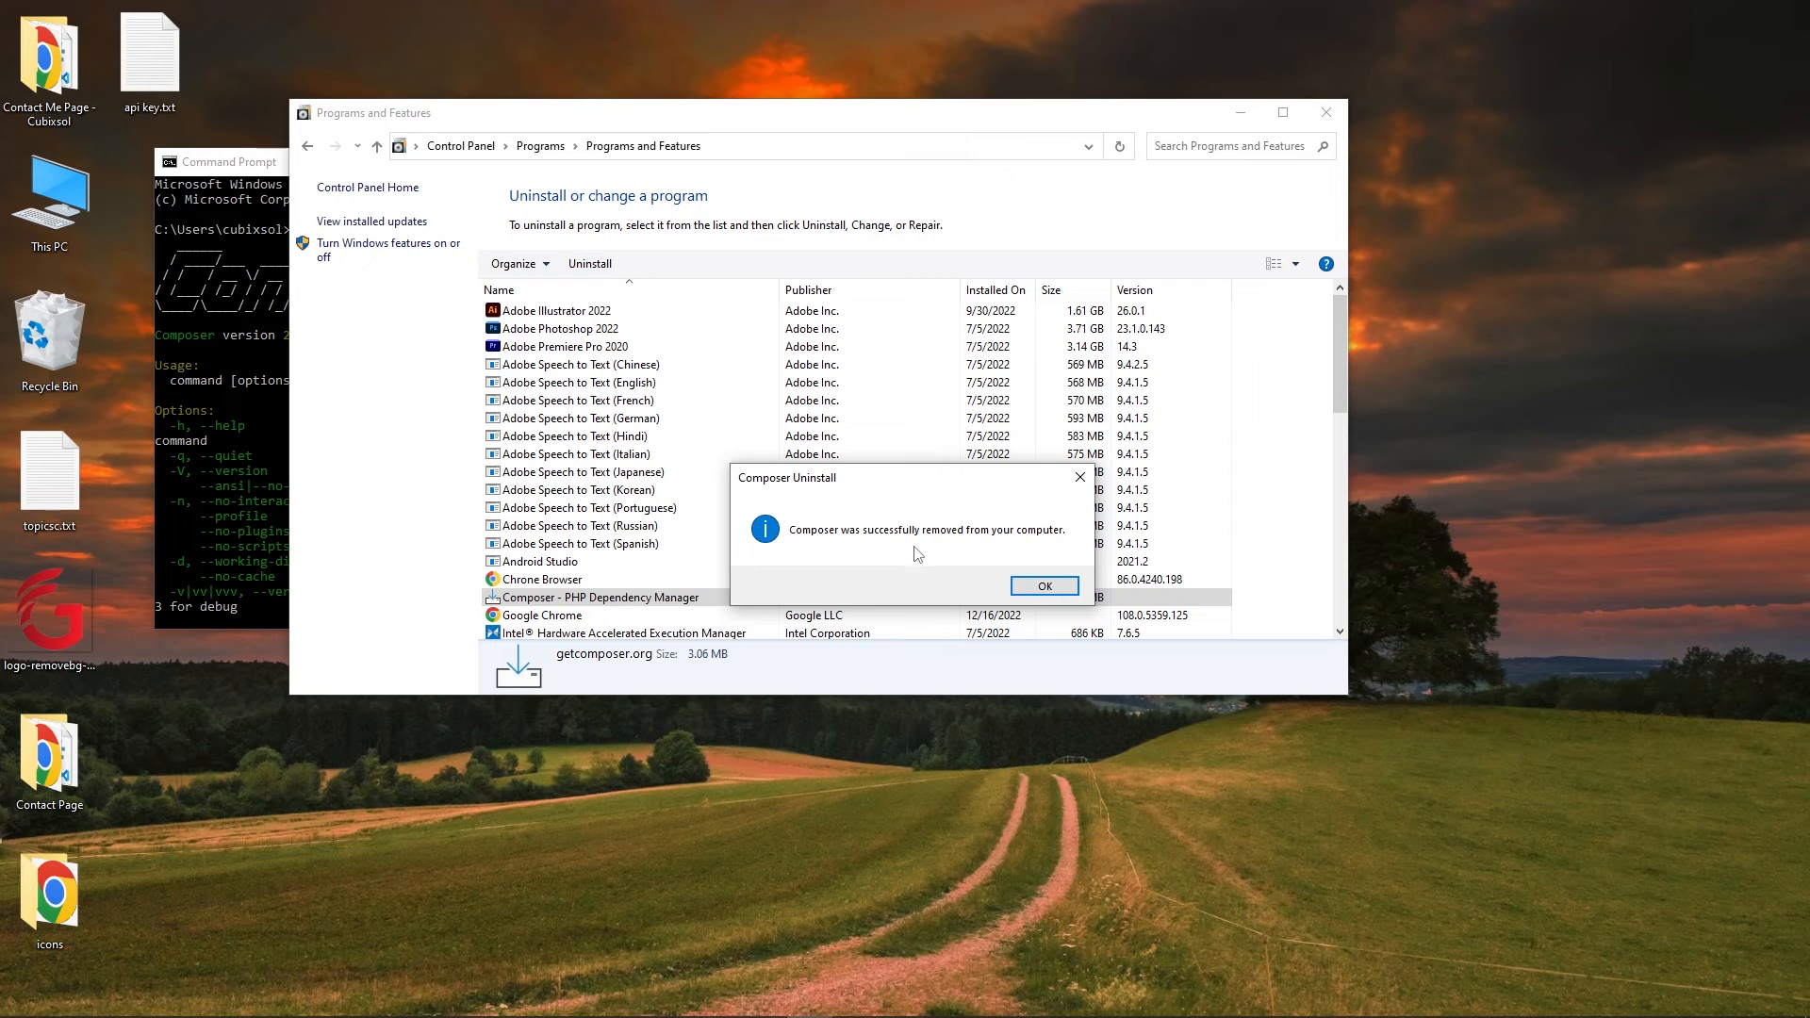
left_click(1042, 586)
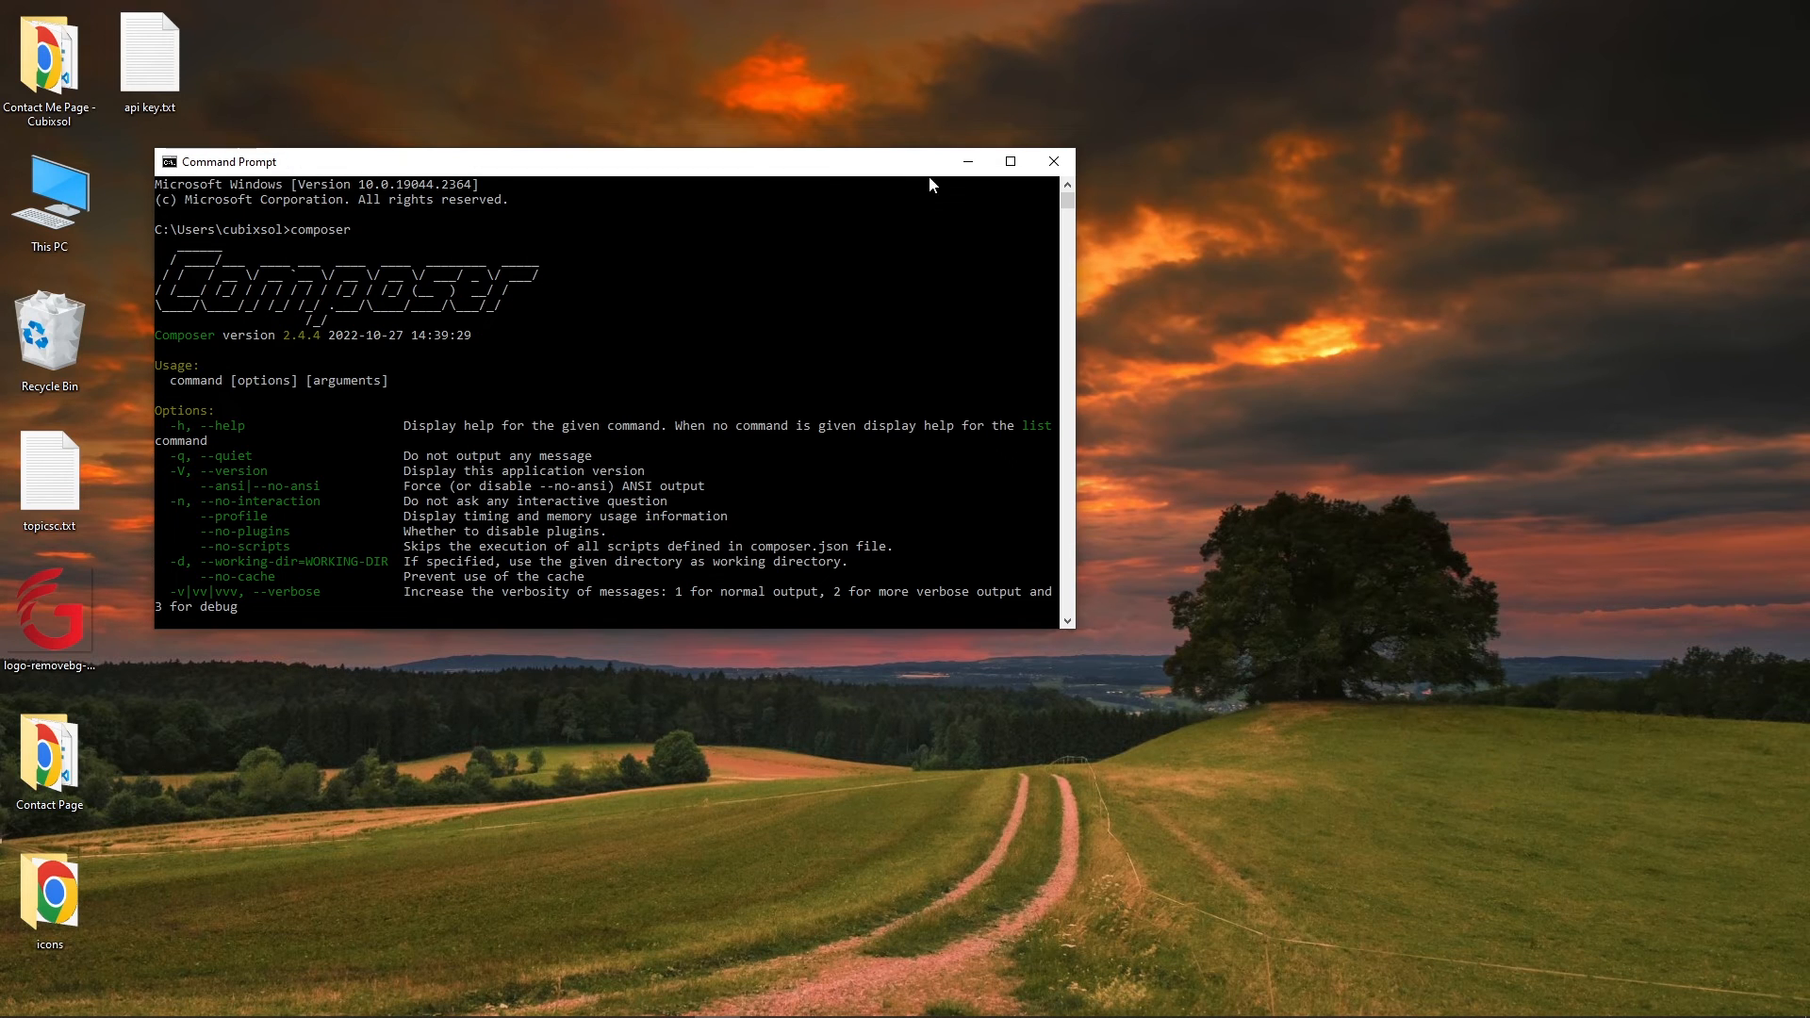
- Close the old Command Prompt window
left_click(1050, 160)
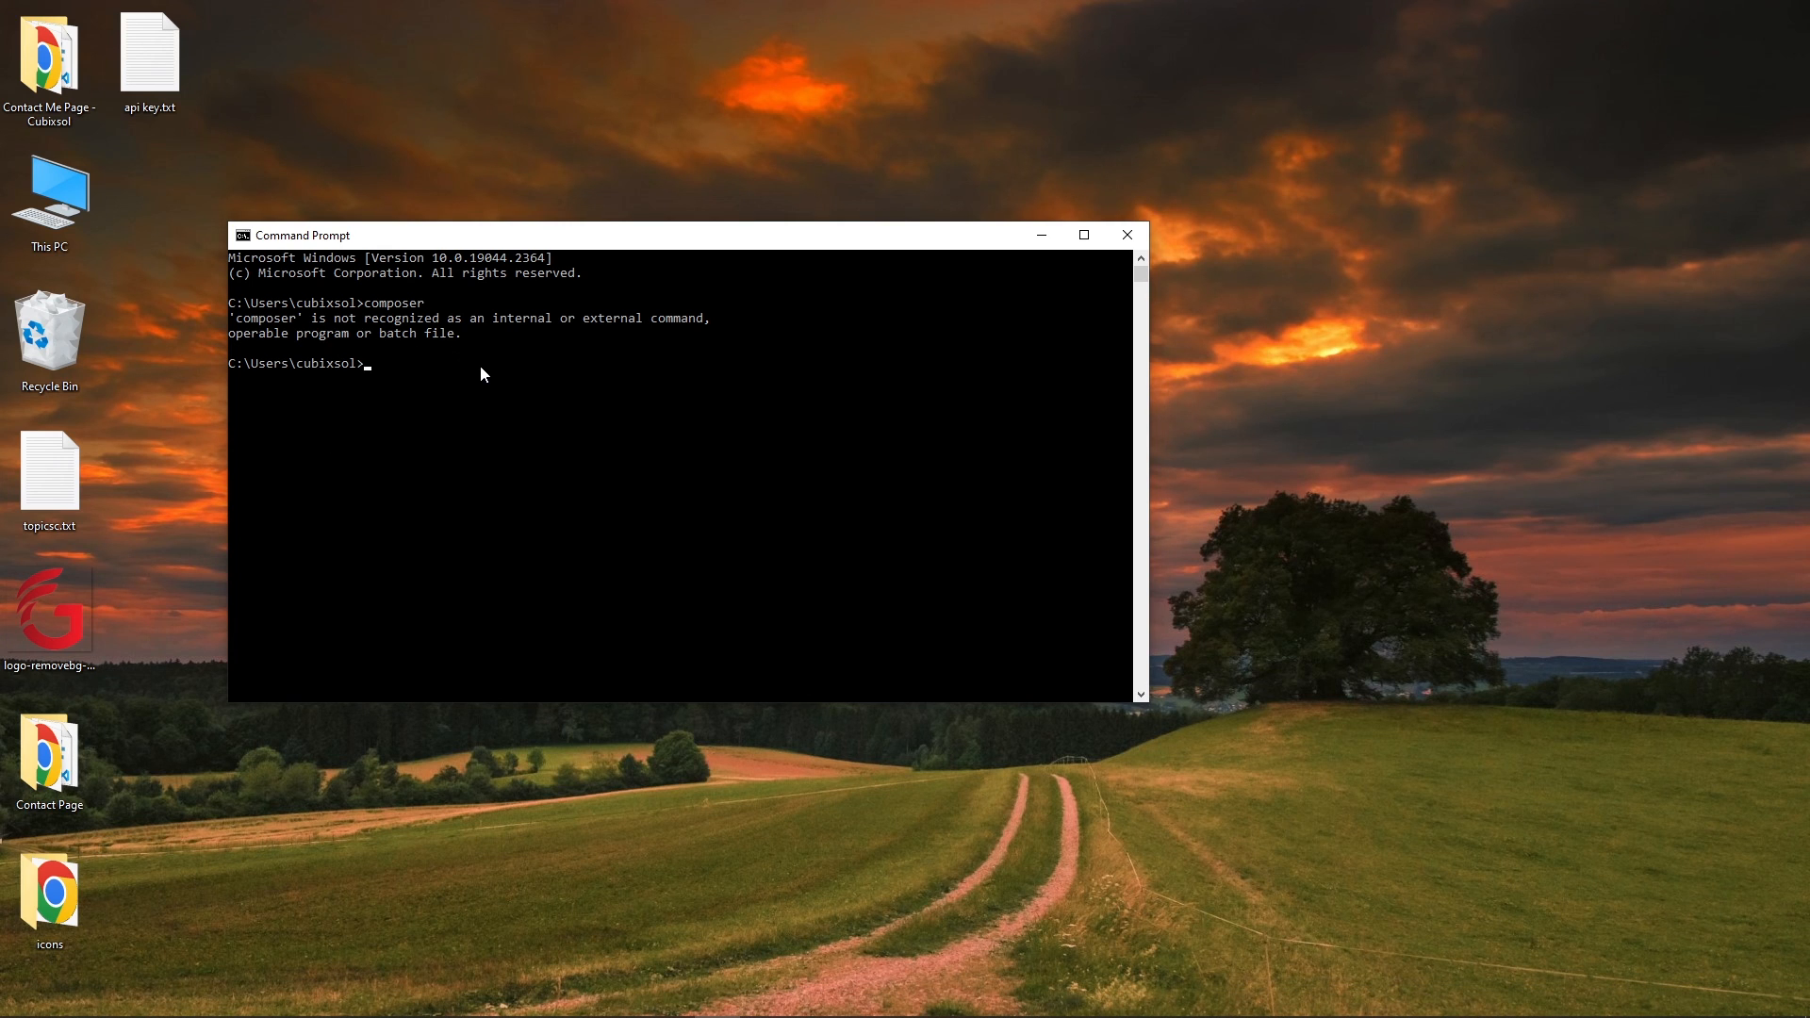
mouse_move(490, 379)
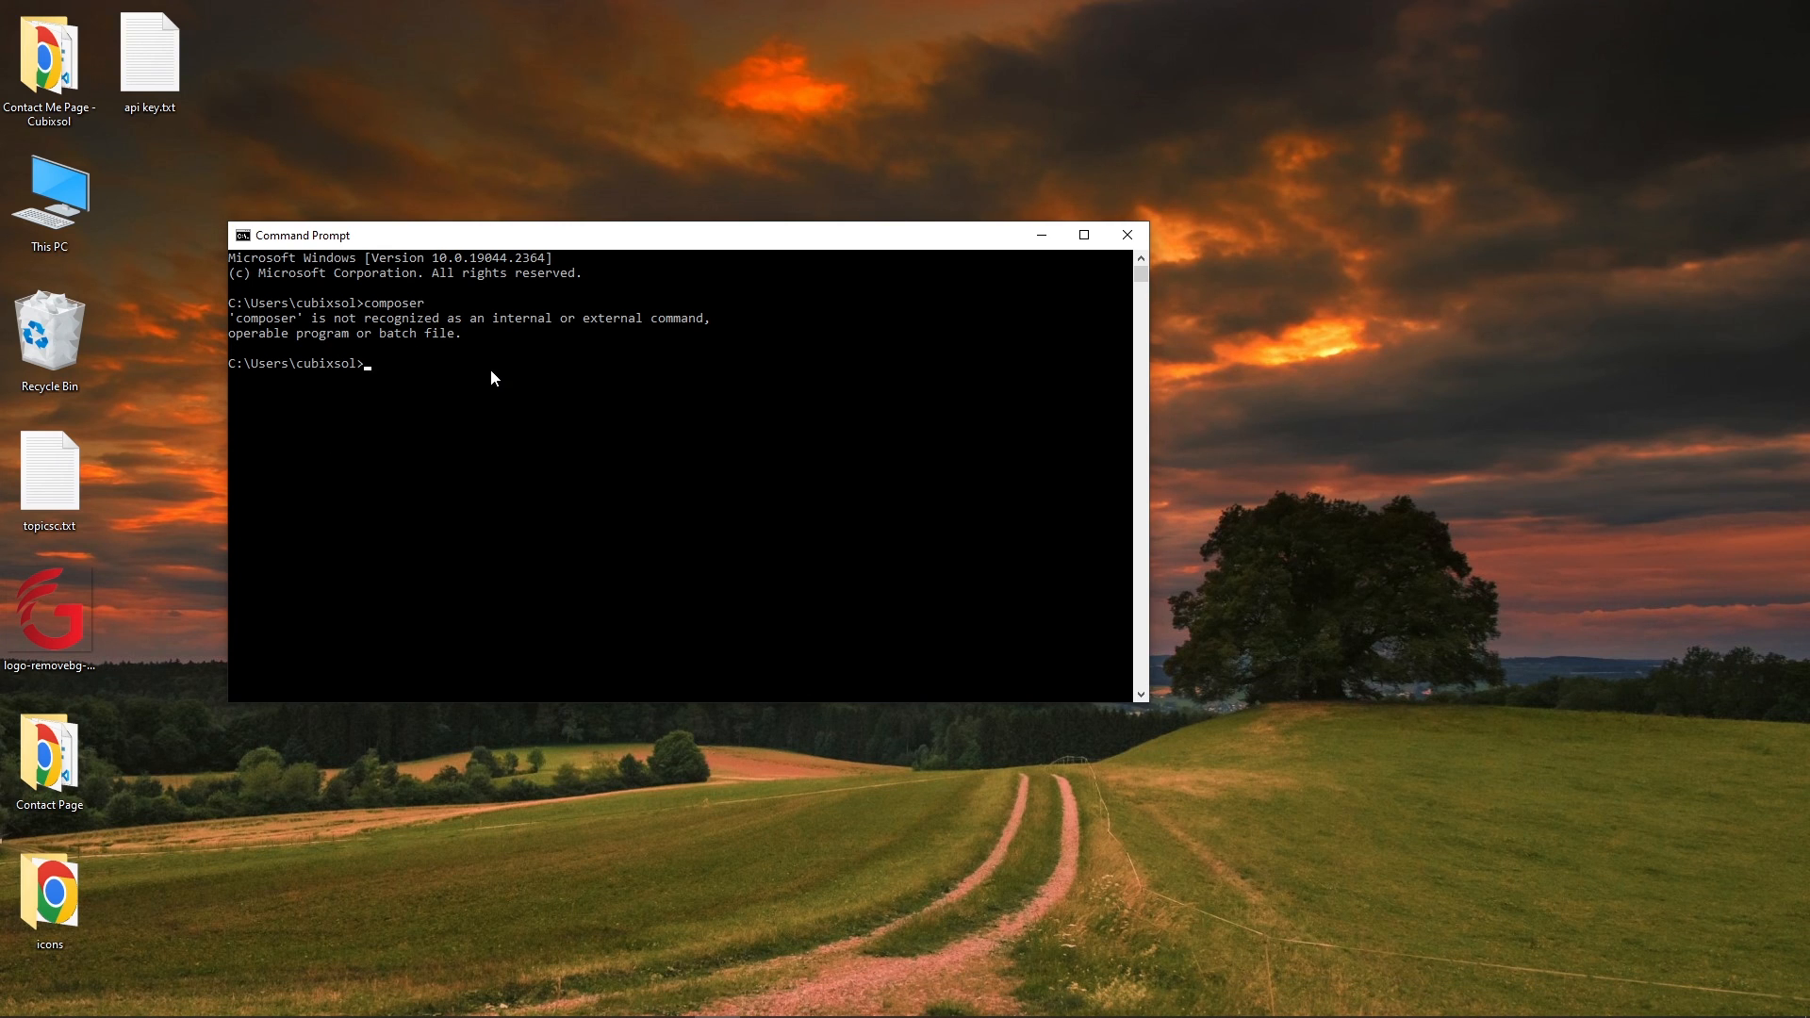